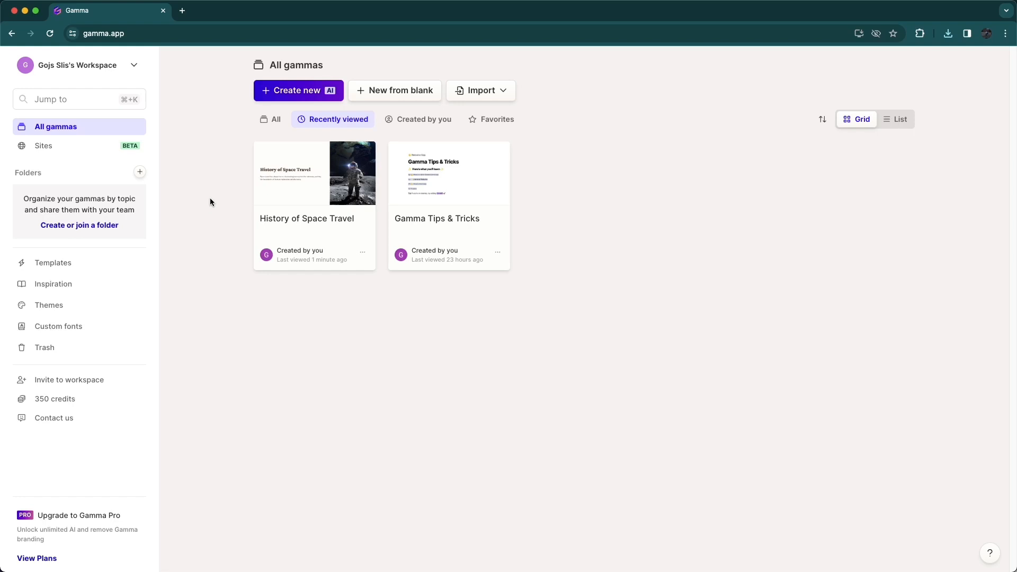
{"action": "mouse_move", "coordinate": [208, 202]}
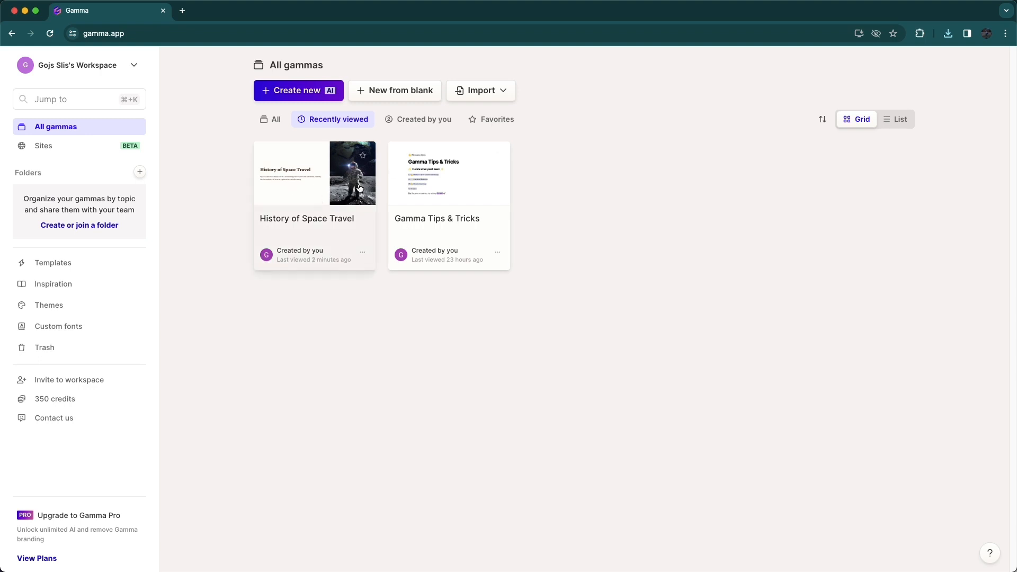
{"action": "mouse_move", "coordinate": [305, 174]}
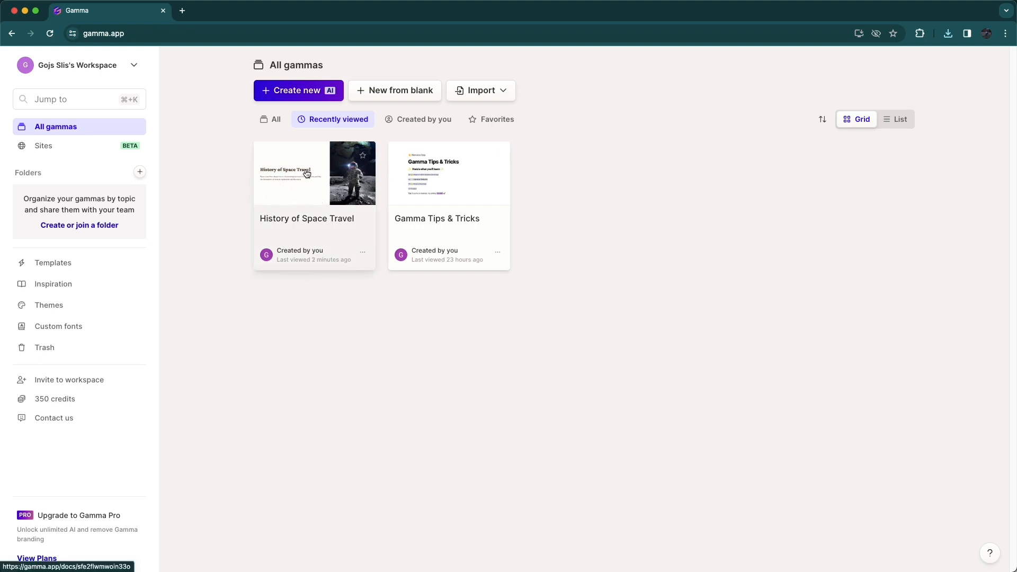
Show the options menu for the History of Space Travel gamma.
{"action": "left_click", "coordinate": [305, 173]}
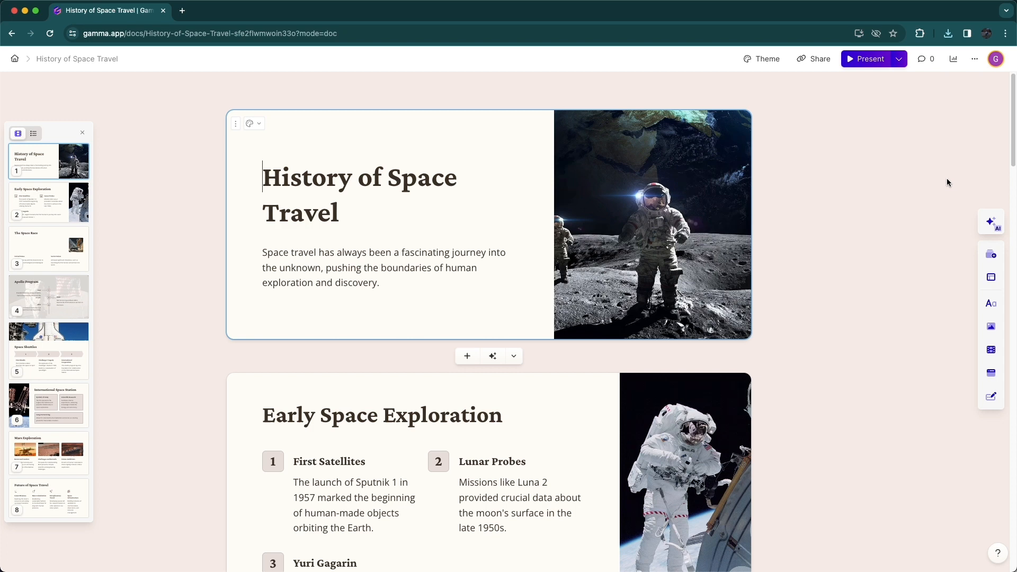
{"action": "left_click", "coordinate": [974, 60]}
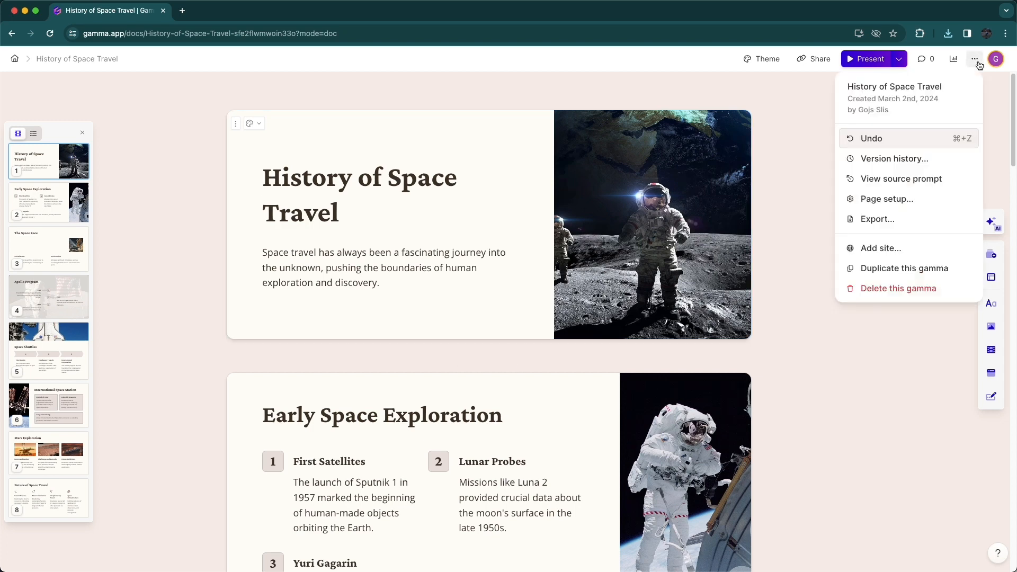
{"action": "mouse_move", "coordinate": [977, 70]}
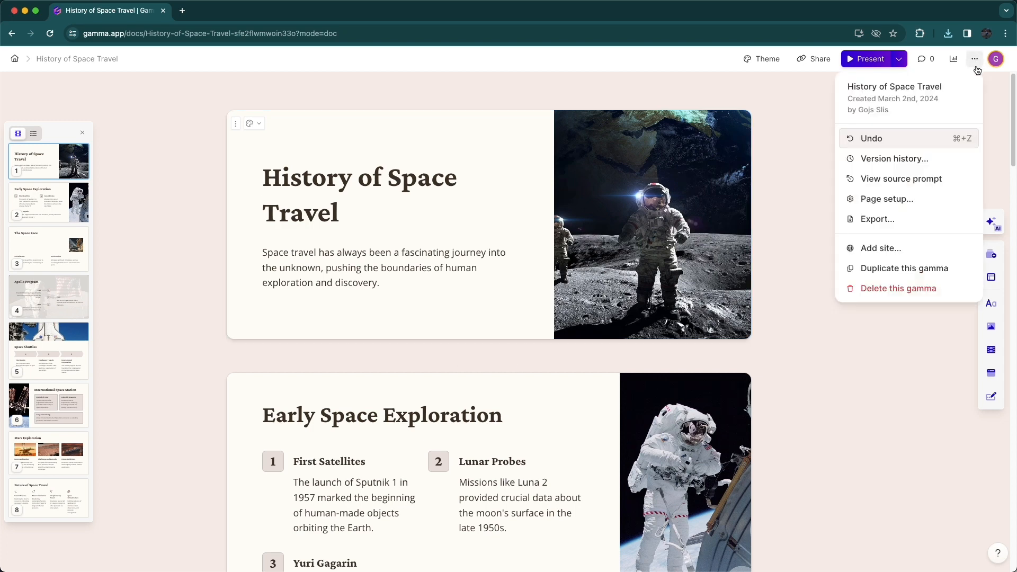
Bring up the Share dialog's Export section with PDF and PowerPoint downloads.
{"action": "left_click", "coordinate": [877, 218]}
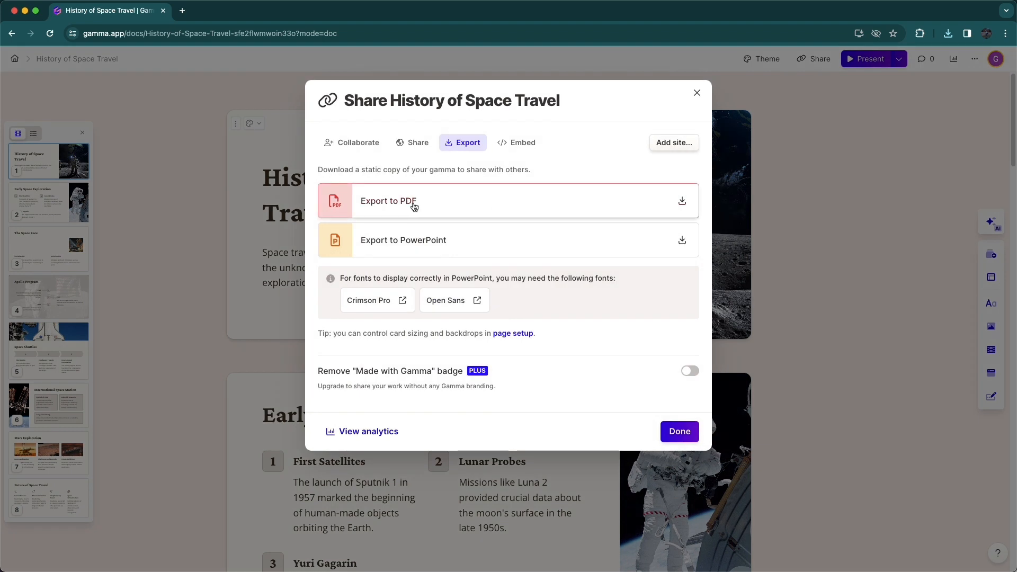
{"action": "mouse_move", "coordinate": [440, 245]}
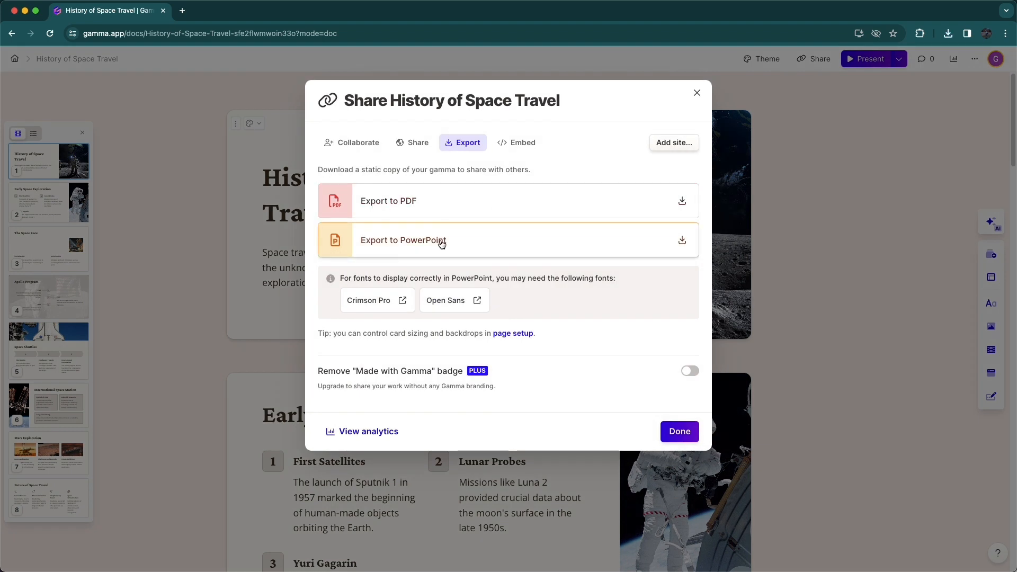
{"action": "mouse_move", "coordinate": [366, 247]}
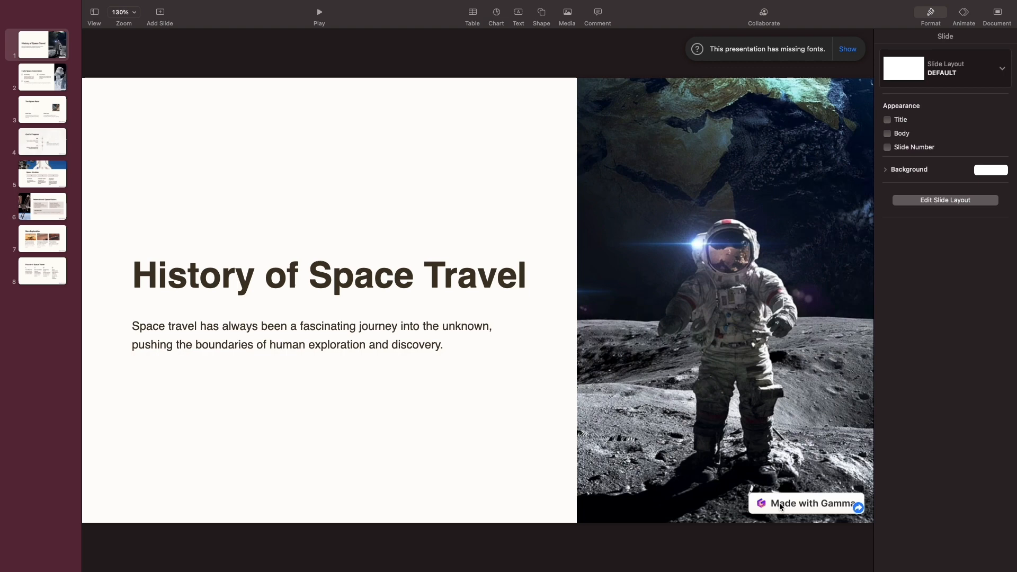
{"action": "mouse_move", "coordinate": [842, 537]}
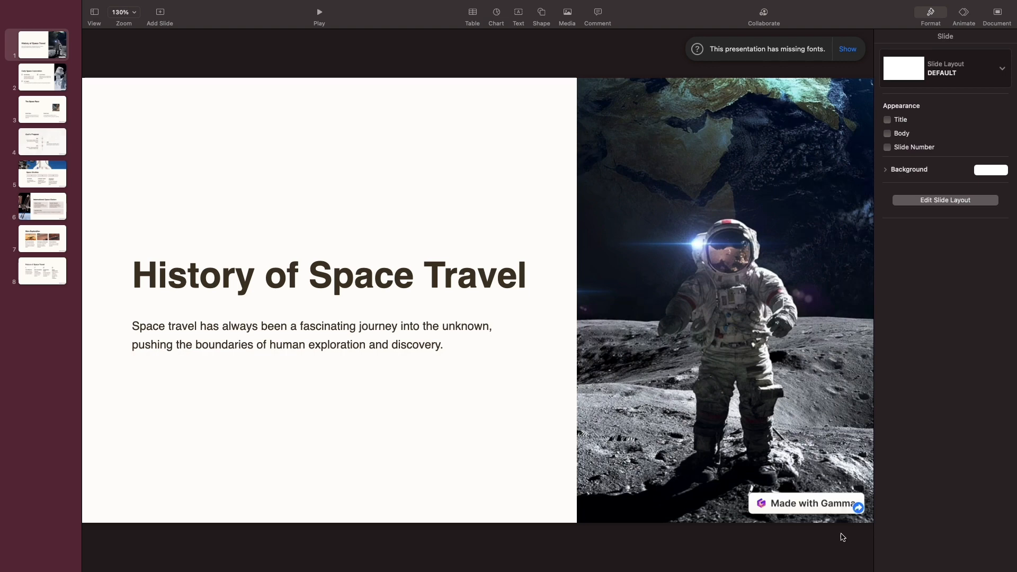
{"action": "mouse_move", "coordinate": [842, 539]}
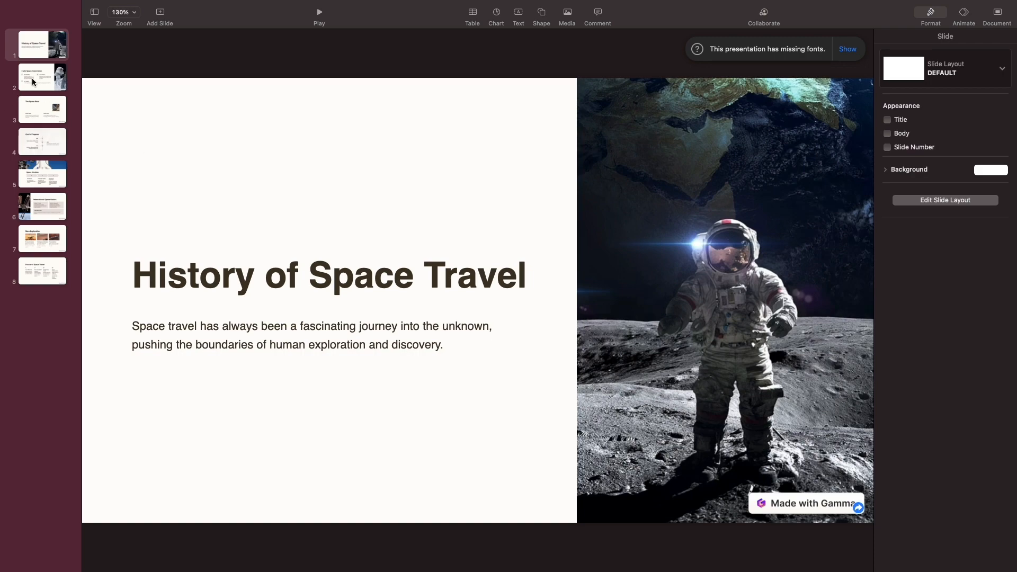
Browse the exported deck's slides in Keynote: Space Race, Mars Exploration, Space Shuttles, Early Space Exploration.
{"action": "left_click", "coordinate": [41, 109]}
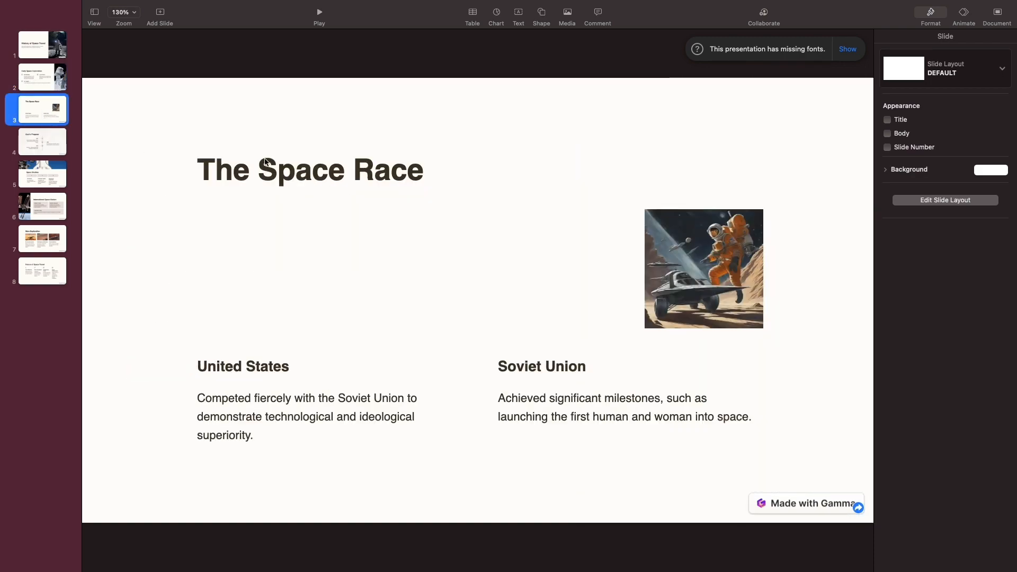
{"action": "left_click", "coordinate": [42, 238]}
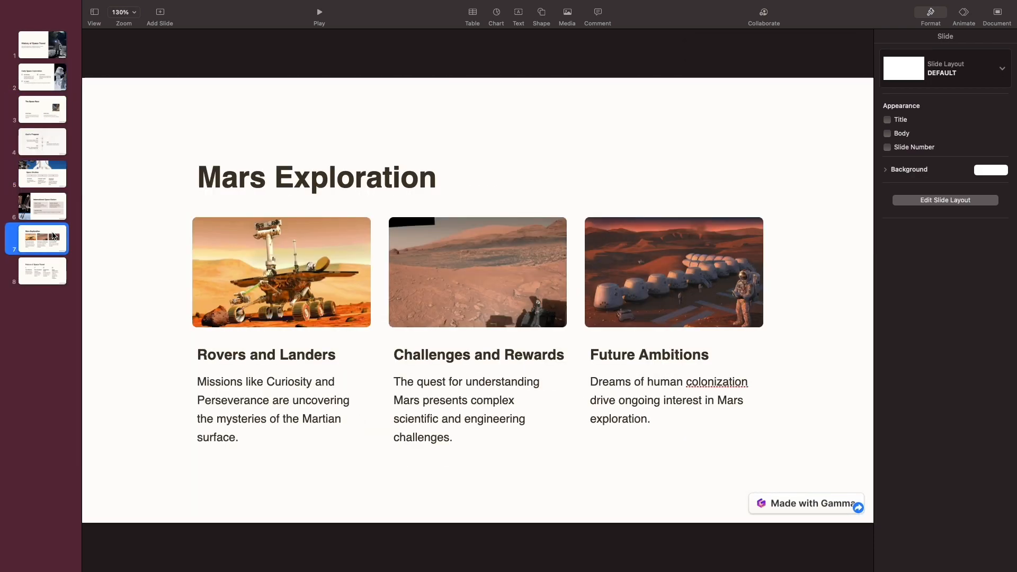
{"action": "left_click", "coordinate": [42, 173]}
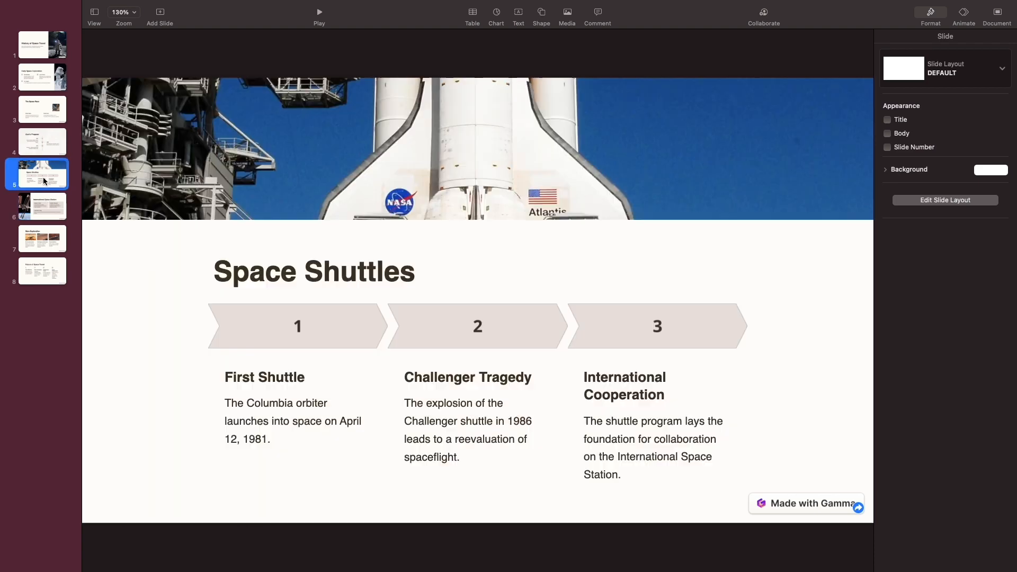
{"action": "left_click", "coordinate": [42, 77]}
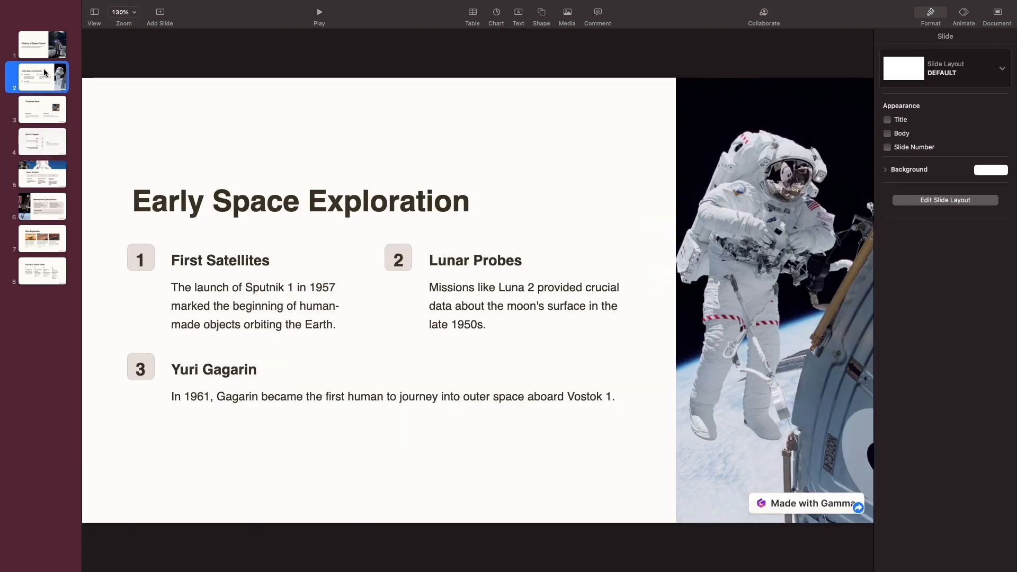
{"action": "left_click", "coordinate": [42, 45]}
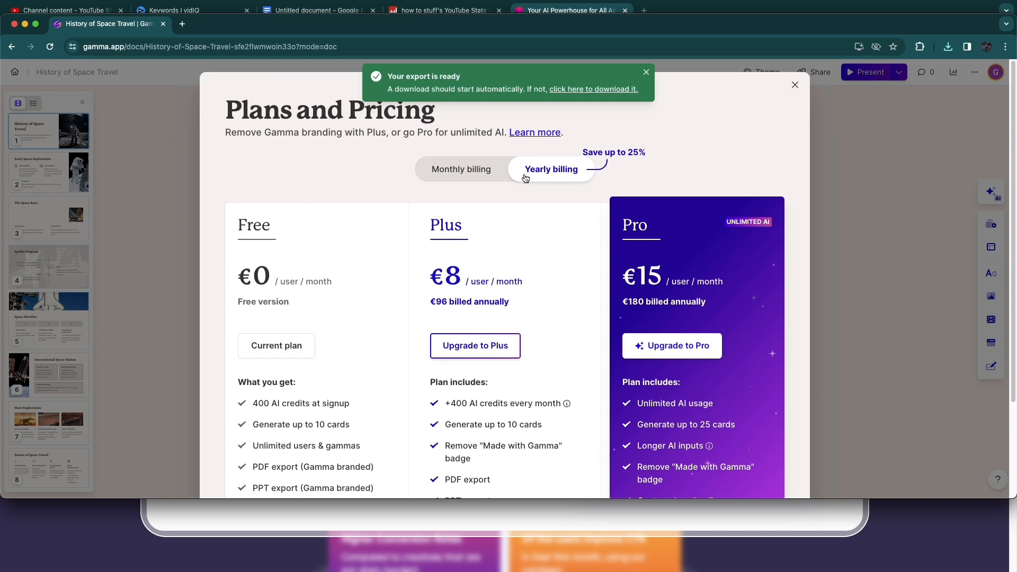
Dismiss the Plans and Pricing overlay to return to the export section.
{"action": "left_click", "coordinate": [460, 168]}
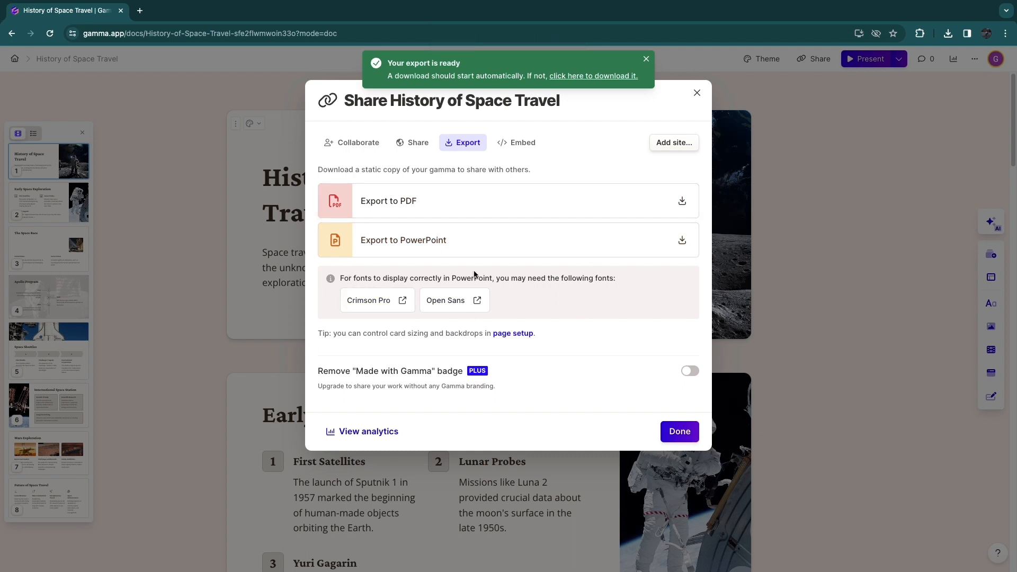
{"action": "mouse_move", "coordinate": [455, 300]}
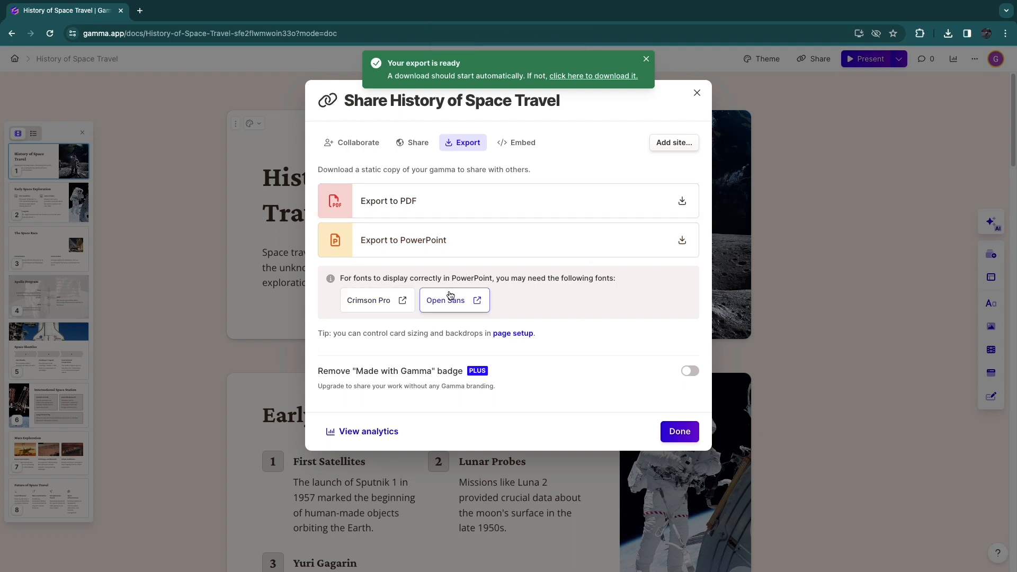
{"action": "mouse_move", "coordinate": [419, 288]}
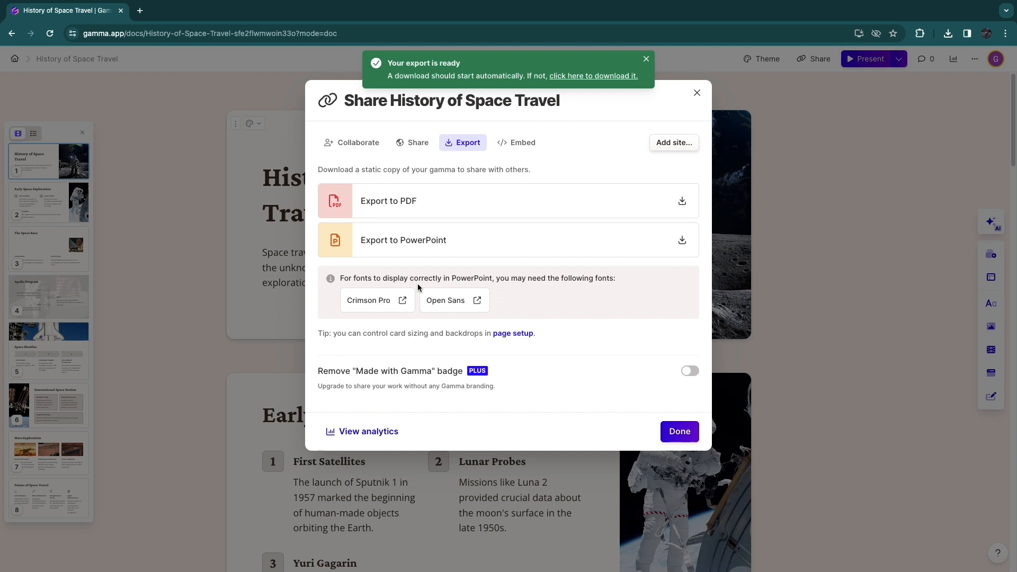
{"action": "mouse_move", "coordinate": [506, 395]}
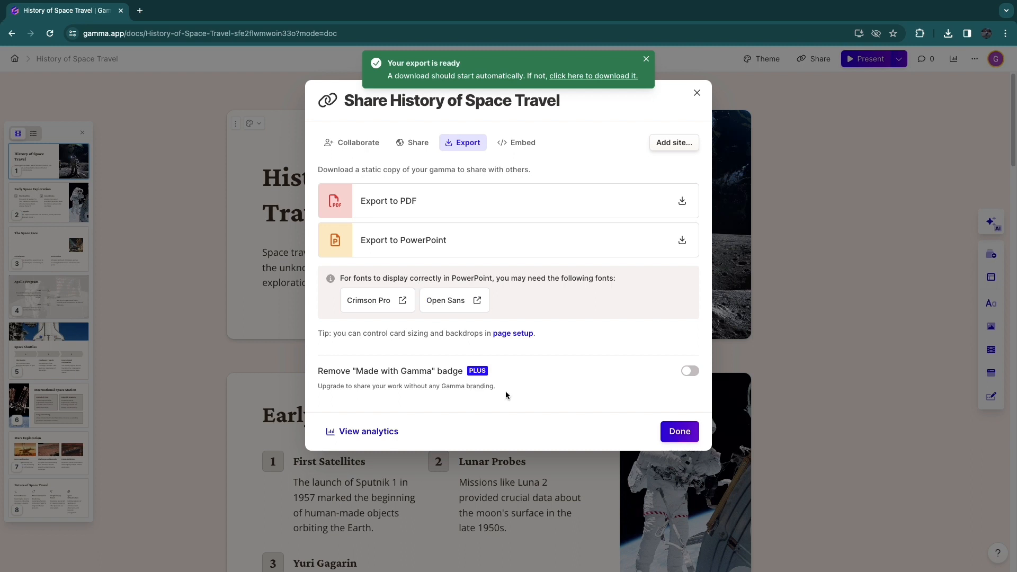
{"action": "mouse_move", "coordinate": [506, 392]}
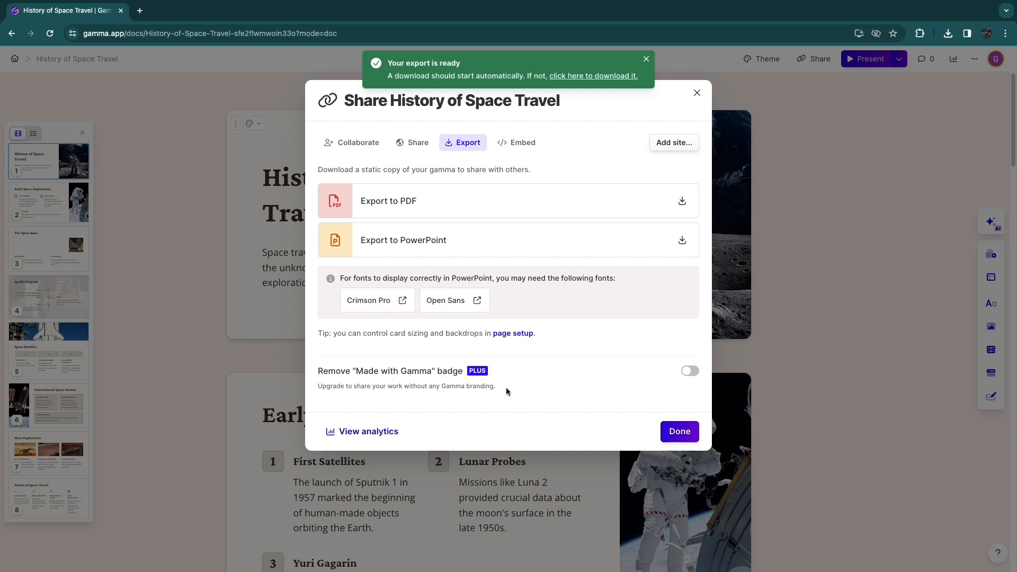